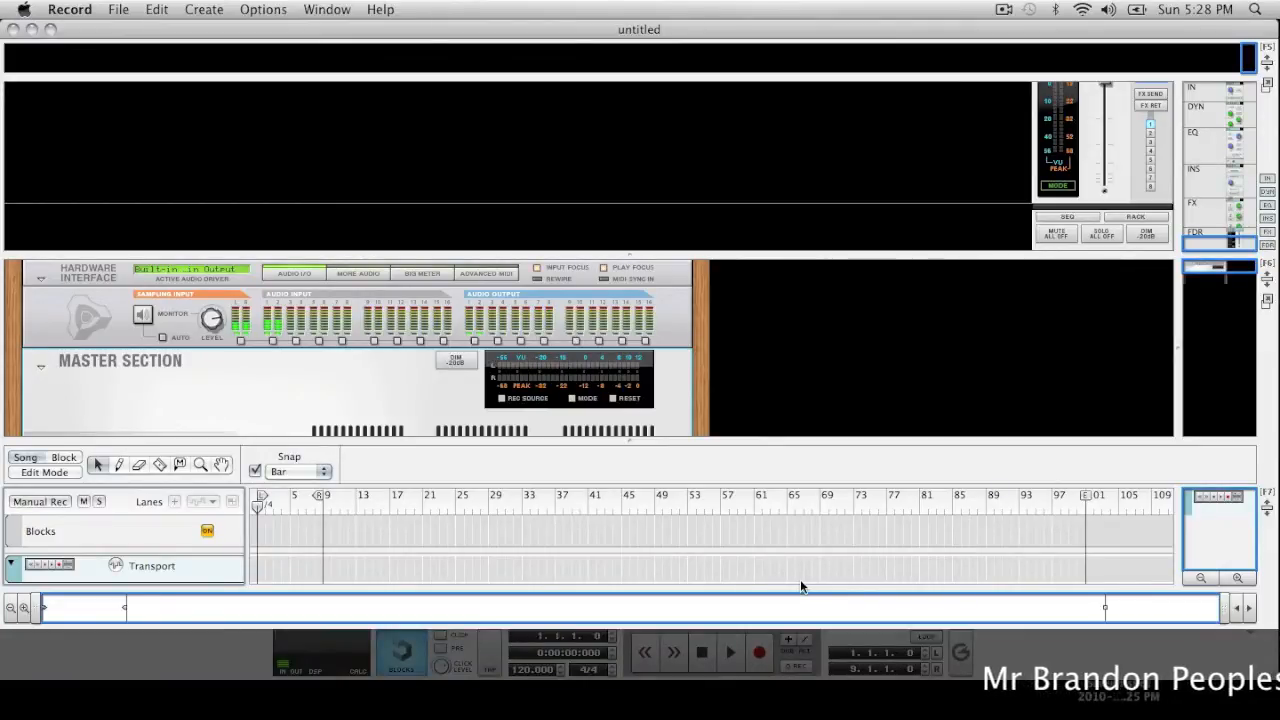
mouse_move(220, 122)
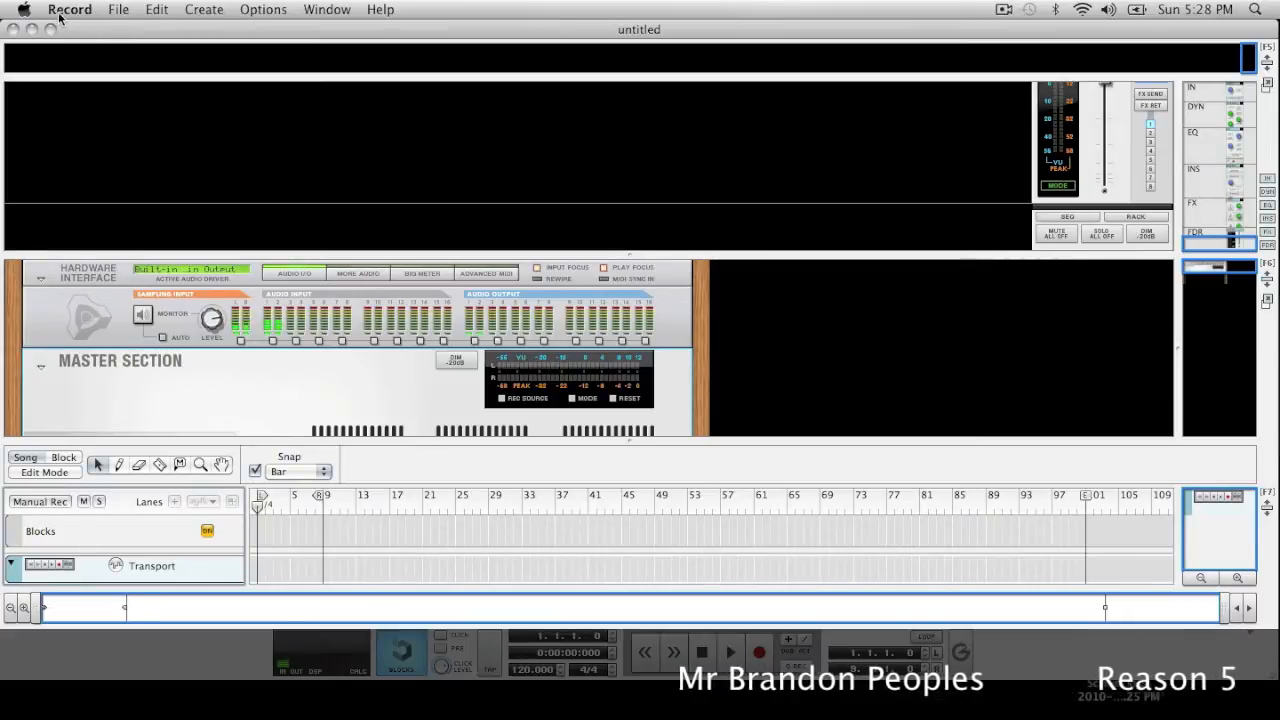
Step: Show the Record application menu containing the Preferences command
left_click(70, 9)
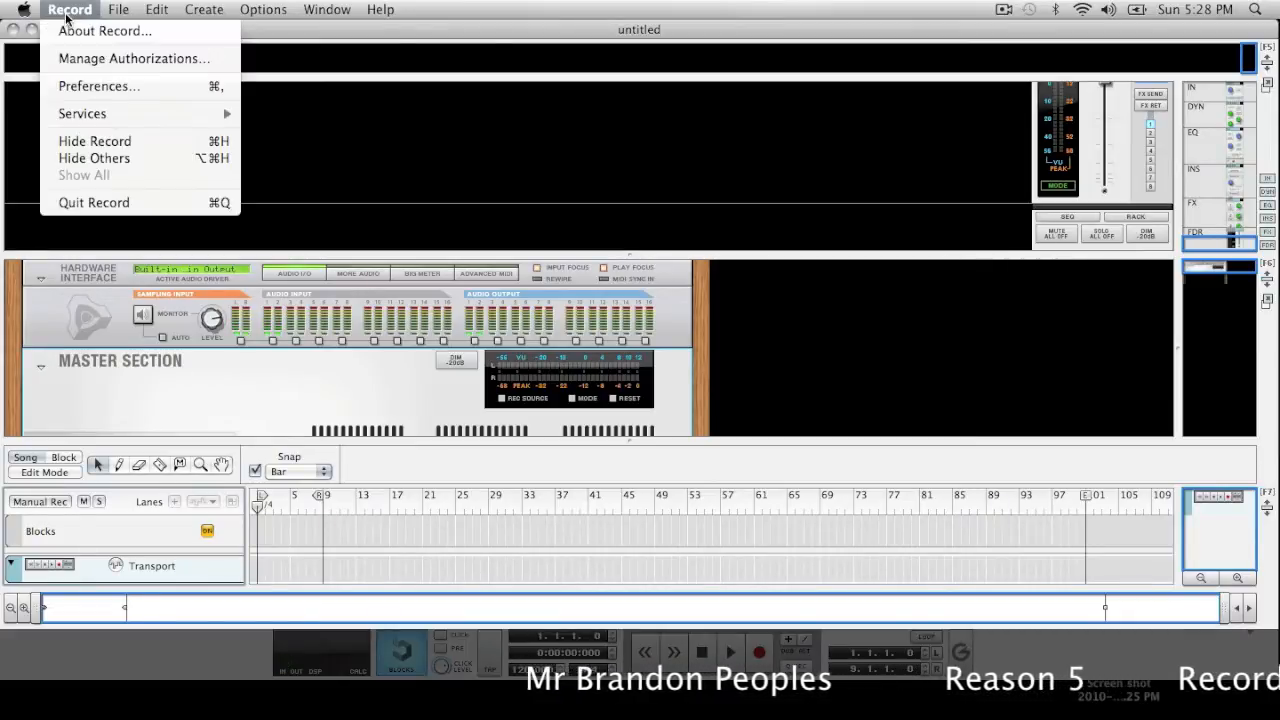
mouse_move(94, 140)
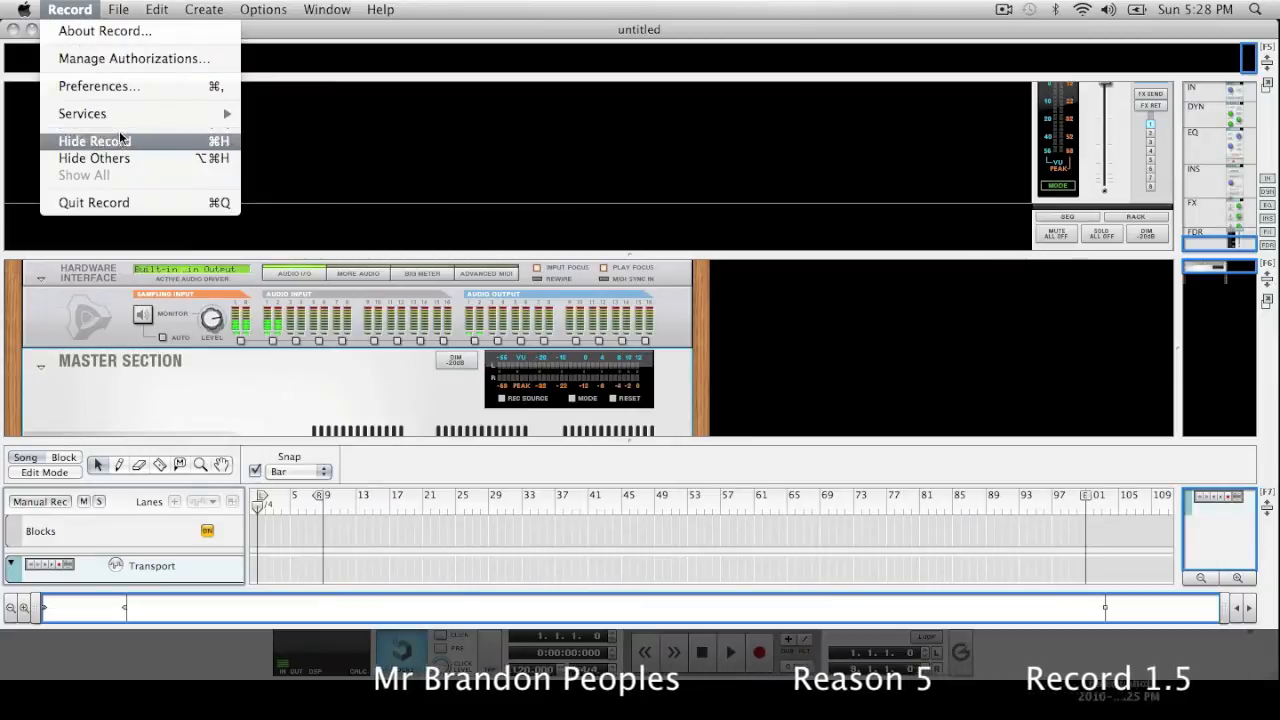
Step: Open Preferences on the Keyboards and Control Surfaces page listing the Korg keyboard
left_click(98, 86)
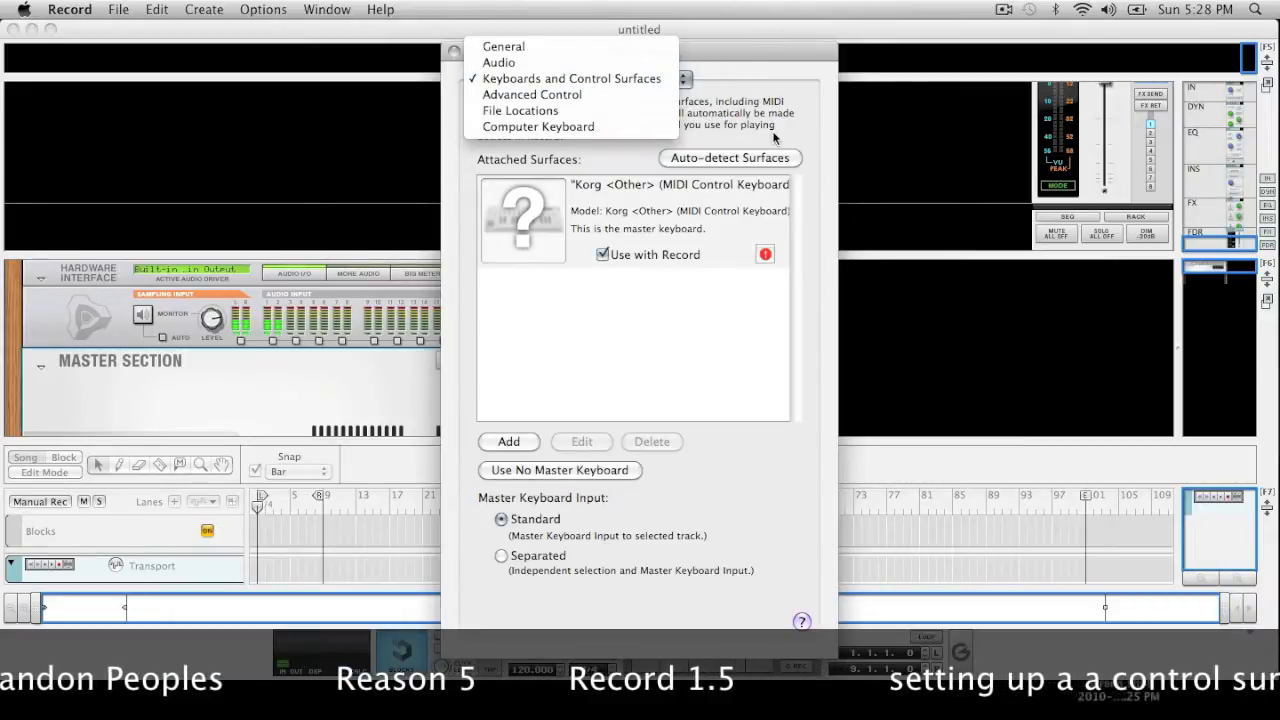
mouse_move(591, 63)
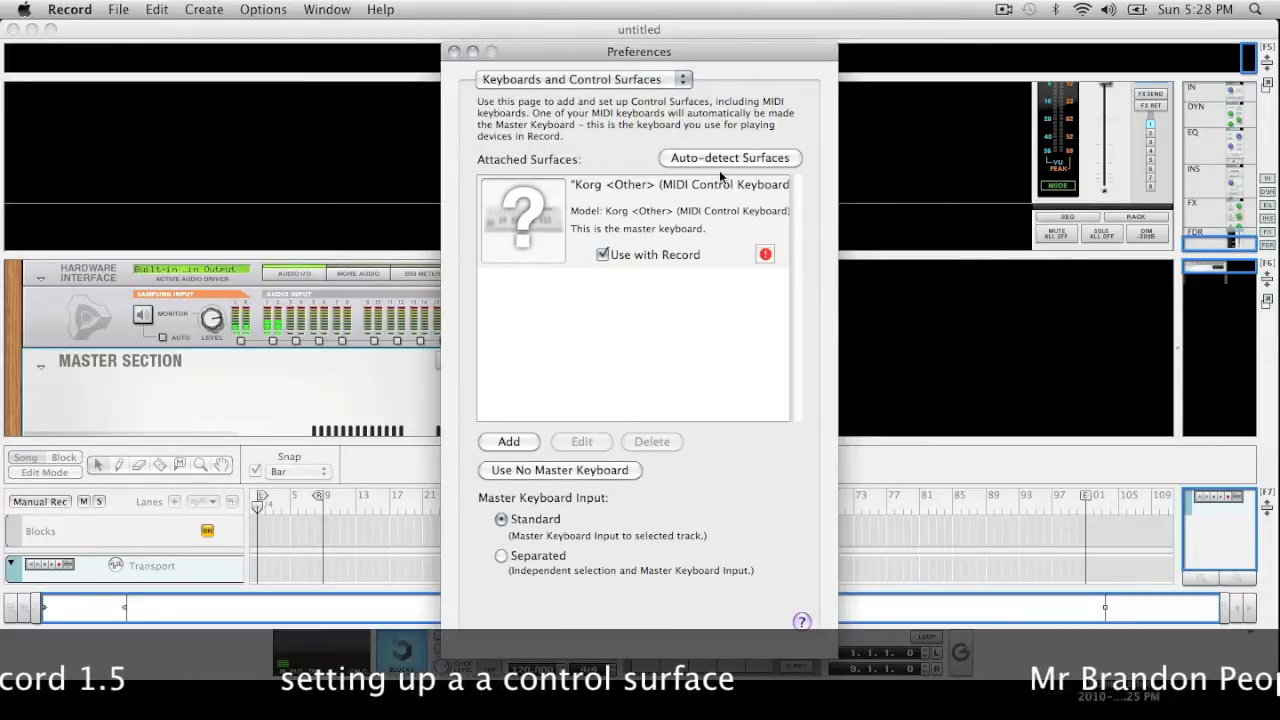
mouse_move(520, 408)
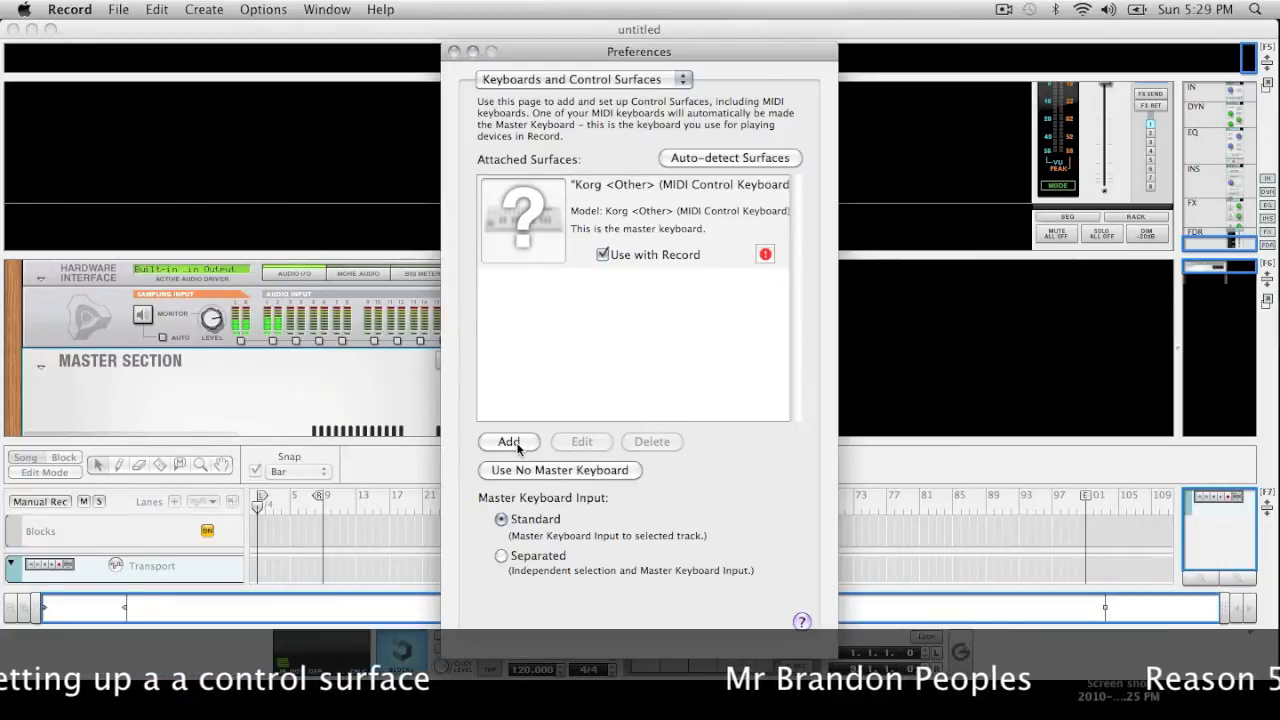
Step: Add an M-Audio <Other> MIDI Control Keyboard with Oxygen 25 as MIDI input
left_click(508, 441)
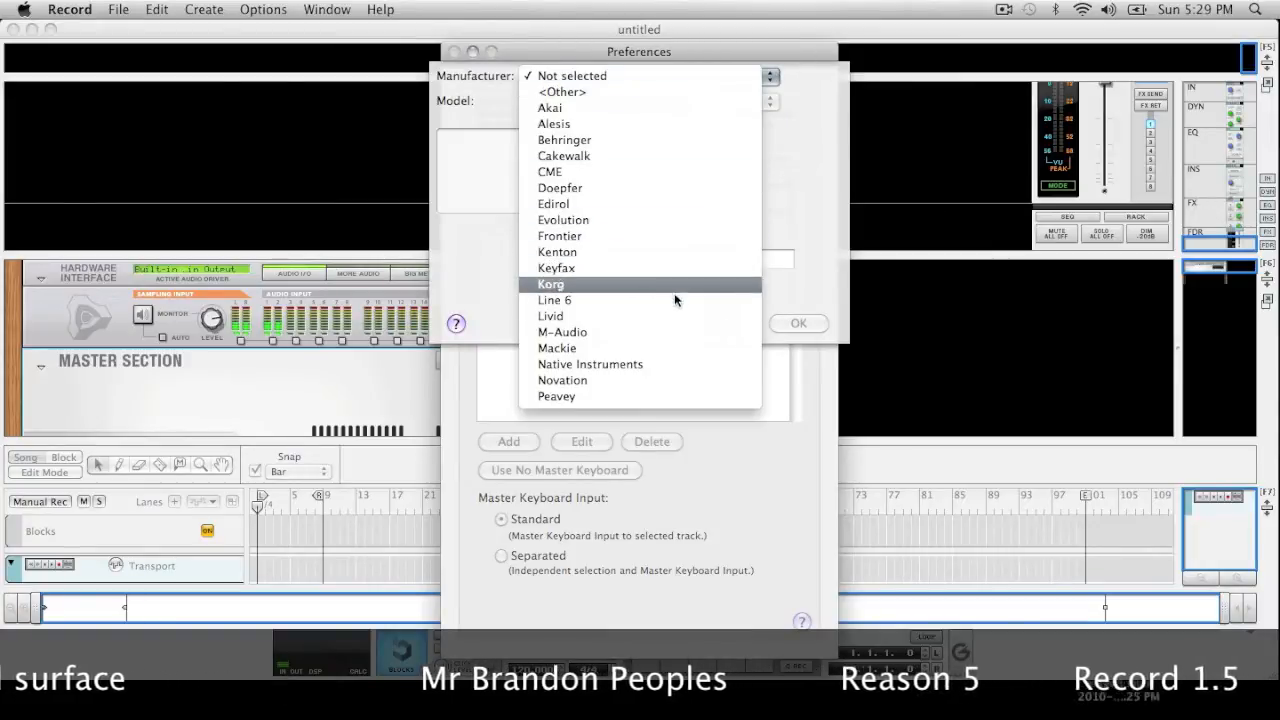
left_click(562, 332)
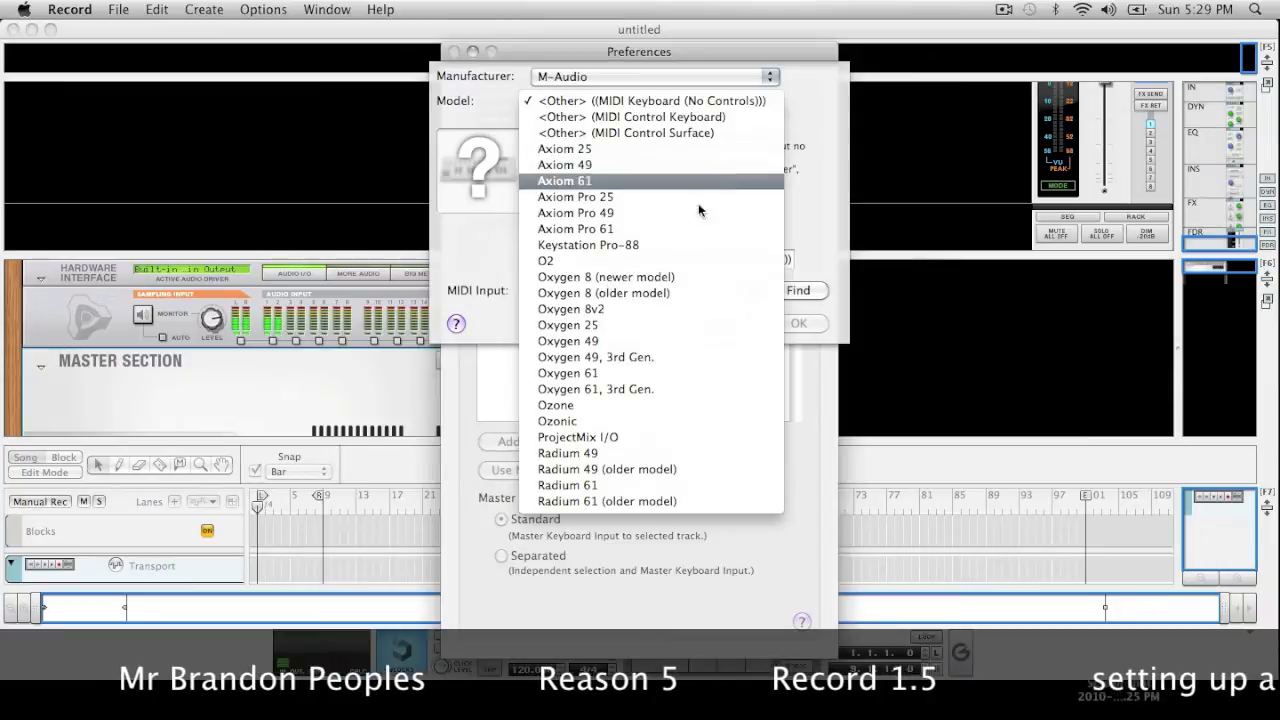
mouse_move(705, 341)
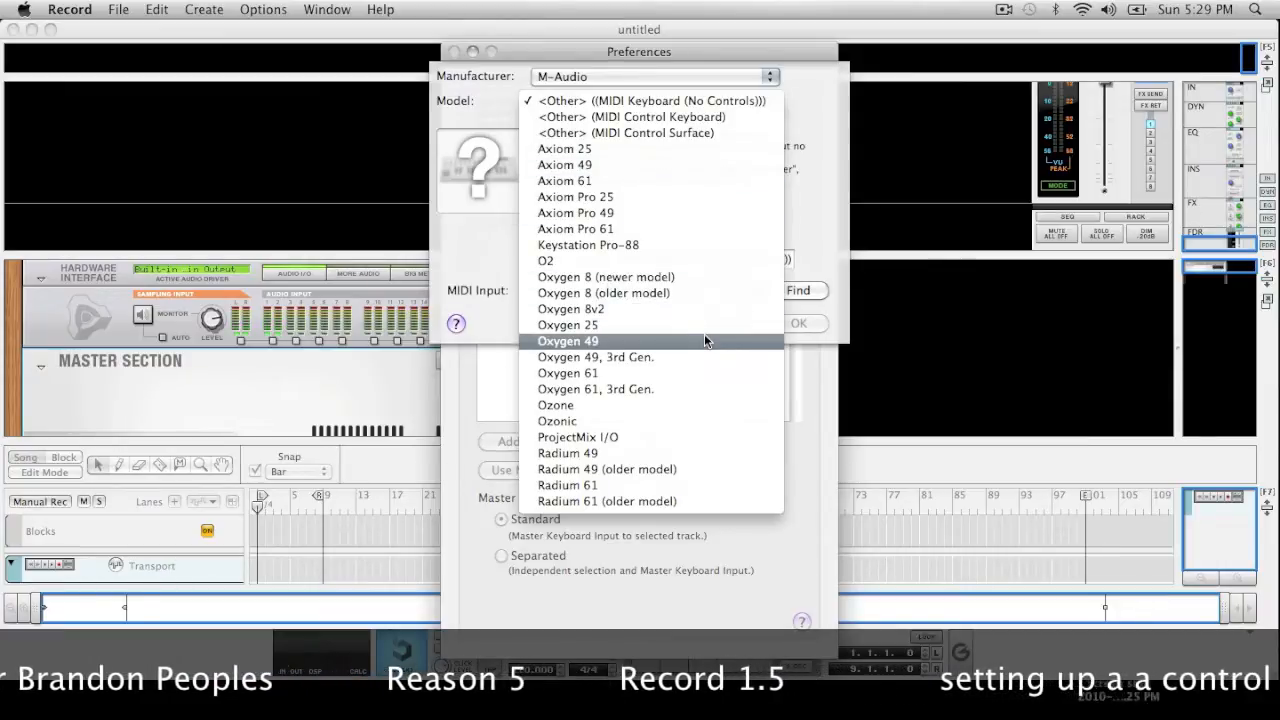
mouse_move(703, 325)
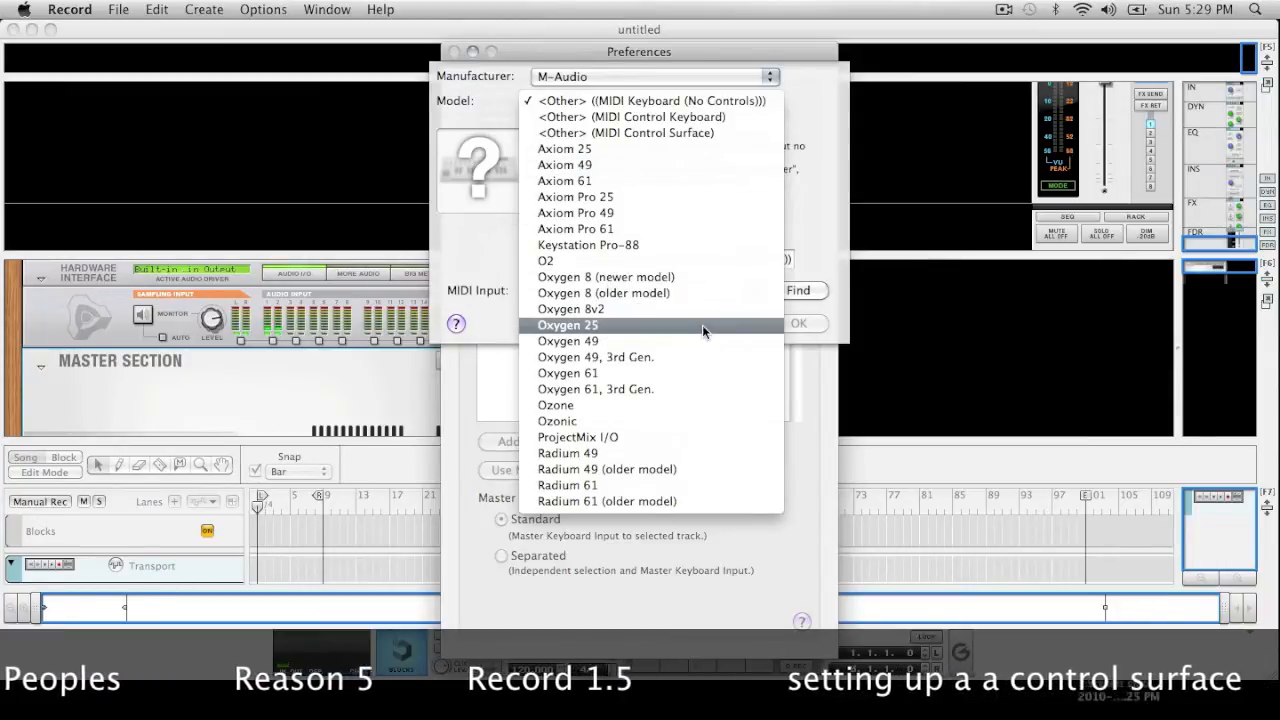
mouse_move(825, 213)
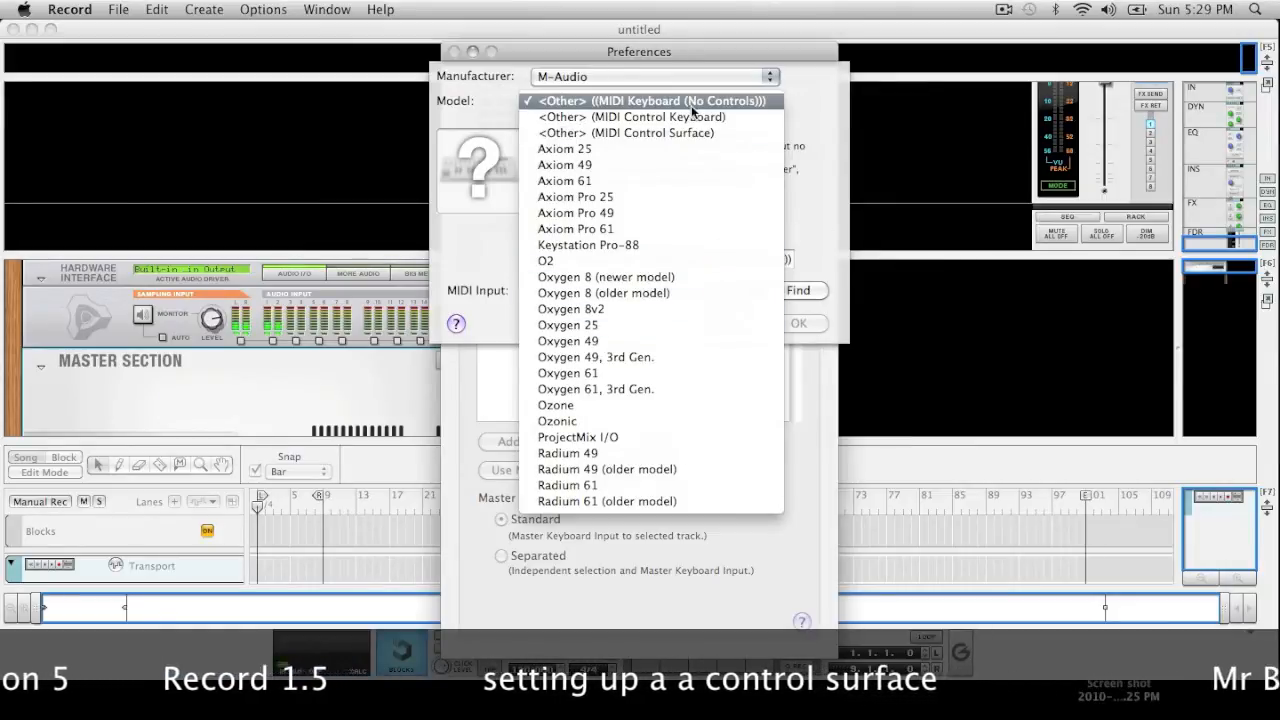
left_click(632, 116)
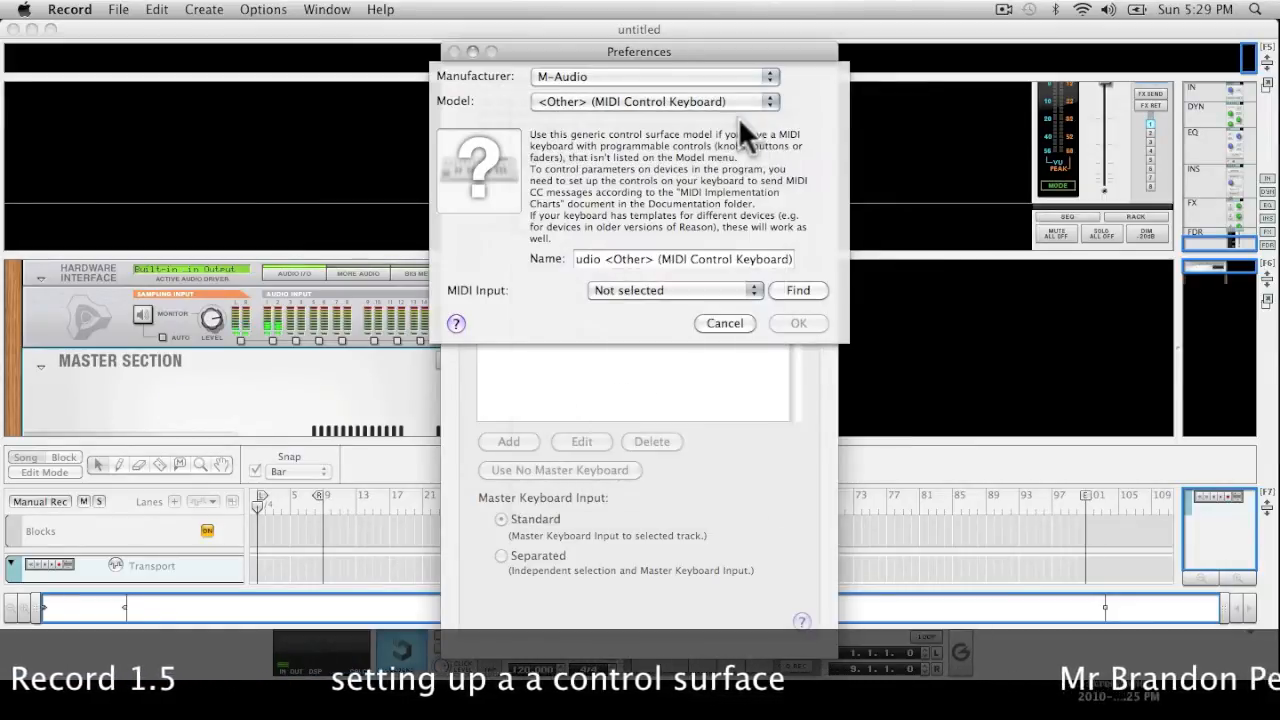
mouse_move(705, 323)
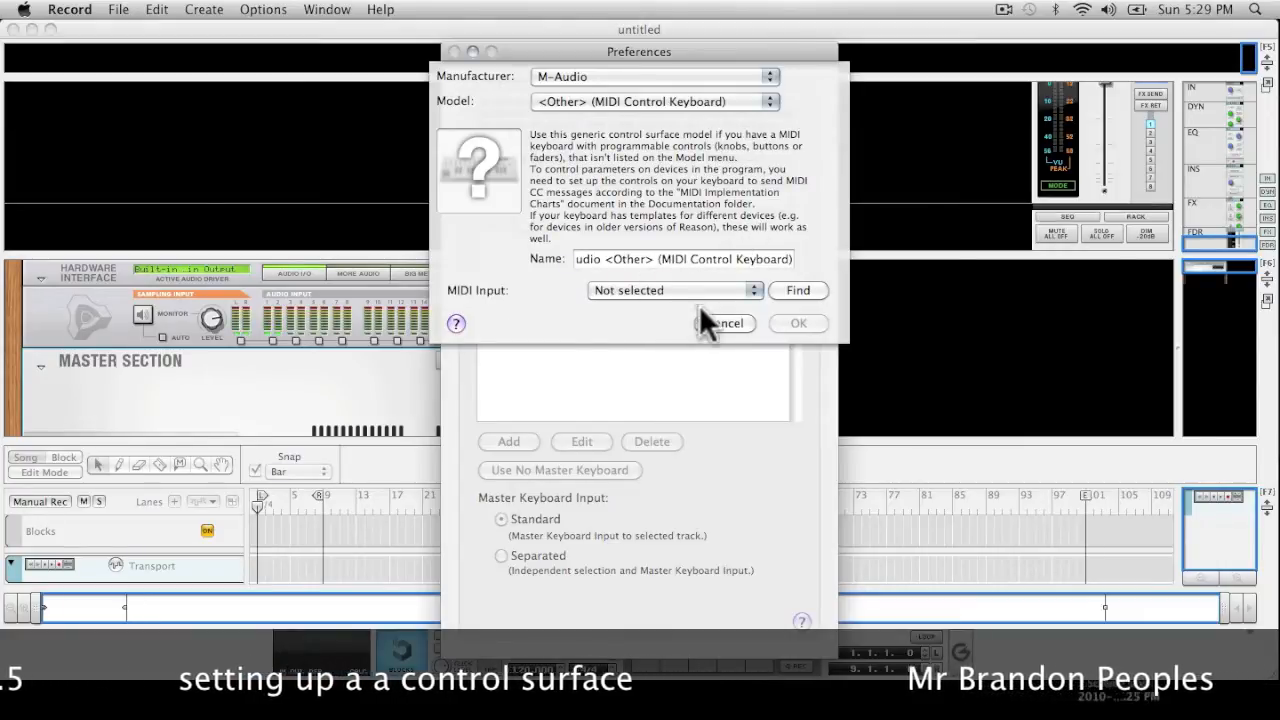
left_click(672, 290)
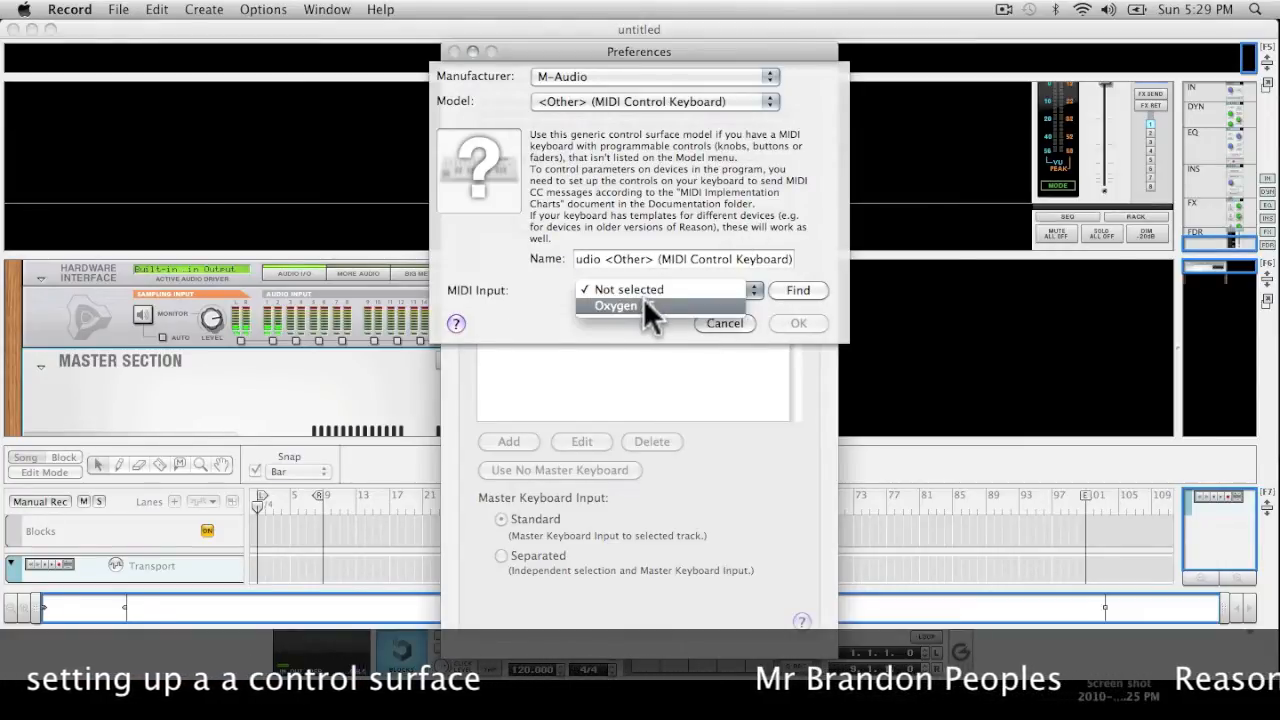
left_click(615, 306)
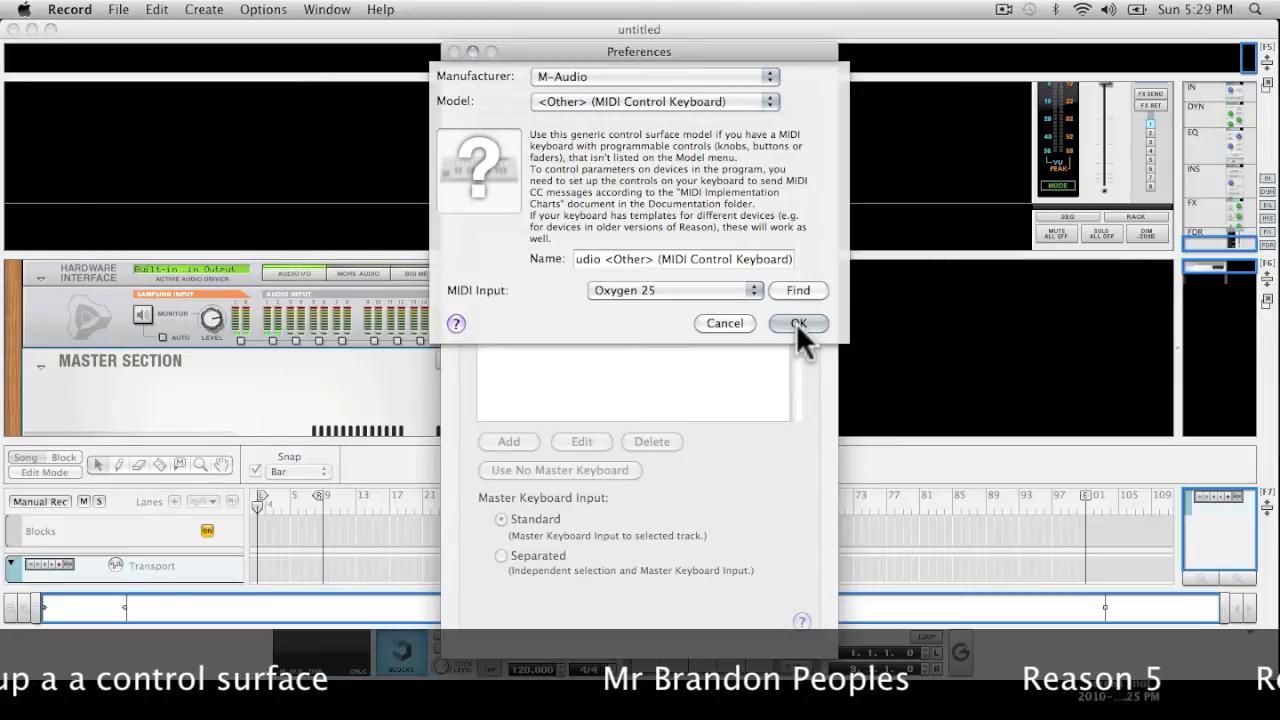
Step: Confirm the dialog so the M-Audio keyboard joins the attached surfaces
left_click(797, 323)
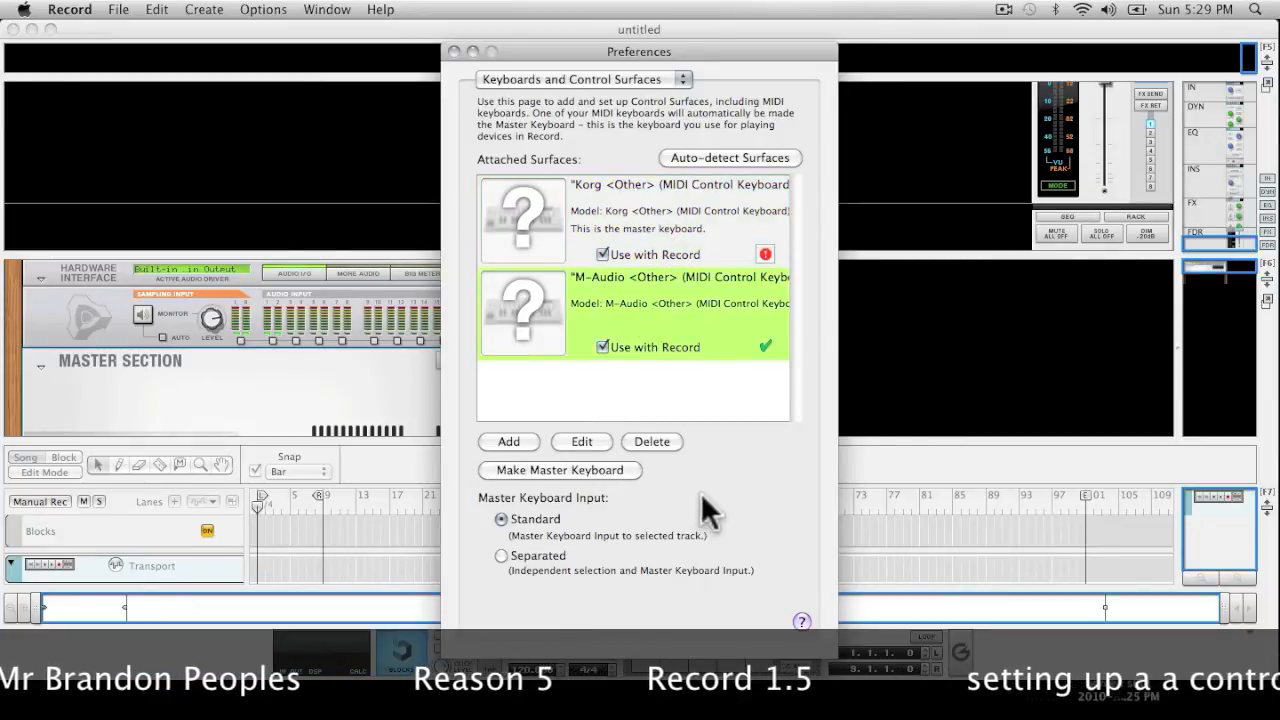
mouse_move(460, 65)
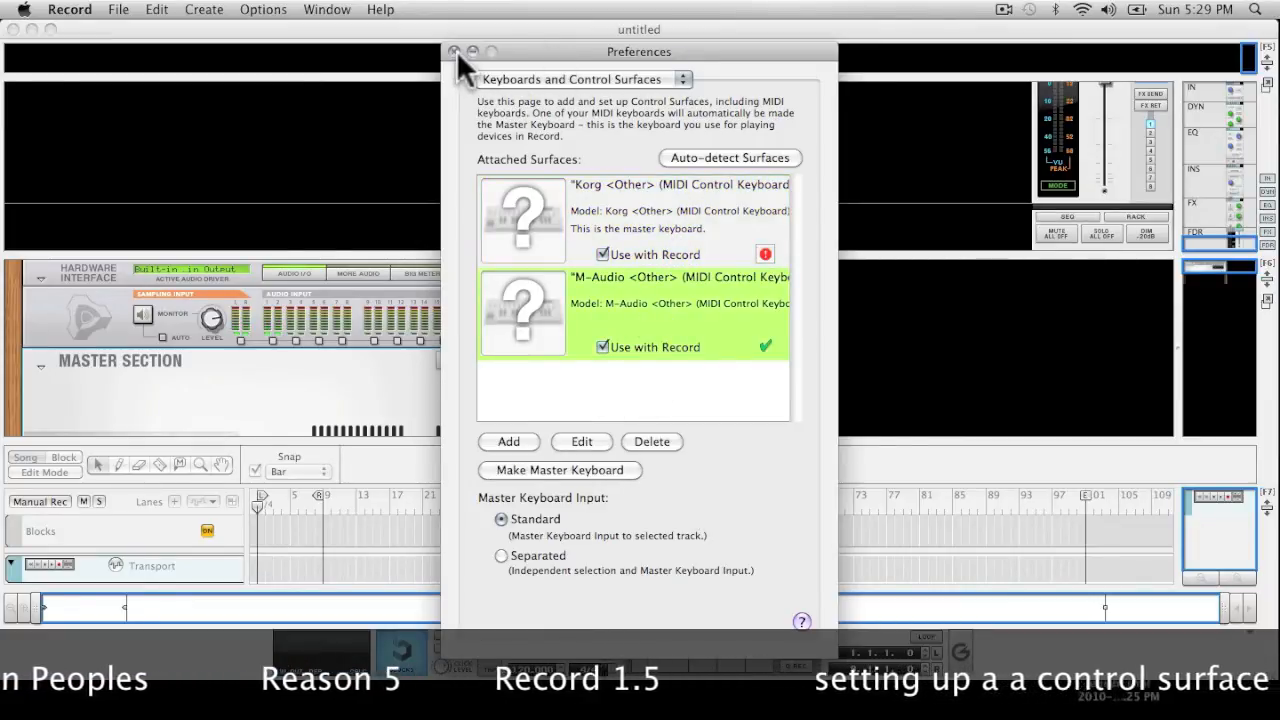
Step: Close the Preferences window
left_click(453, 51)
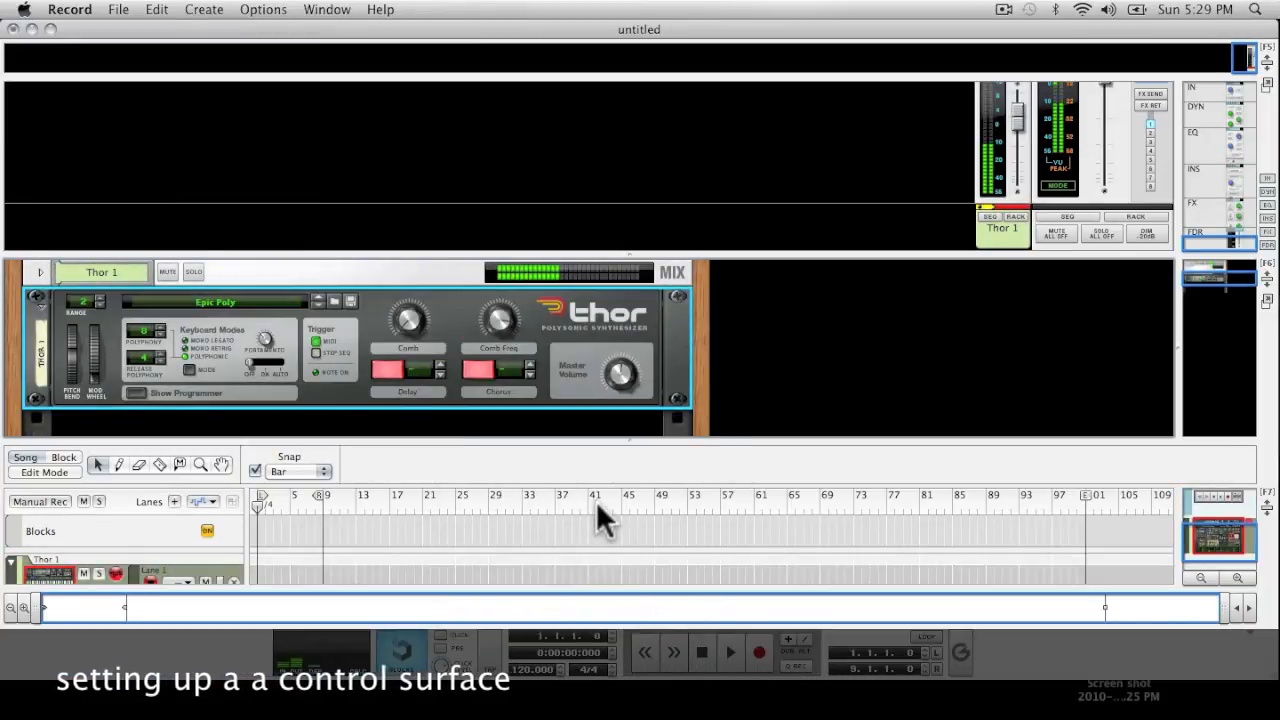
mouse_move(735, 585)
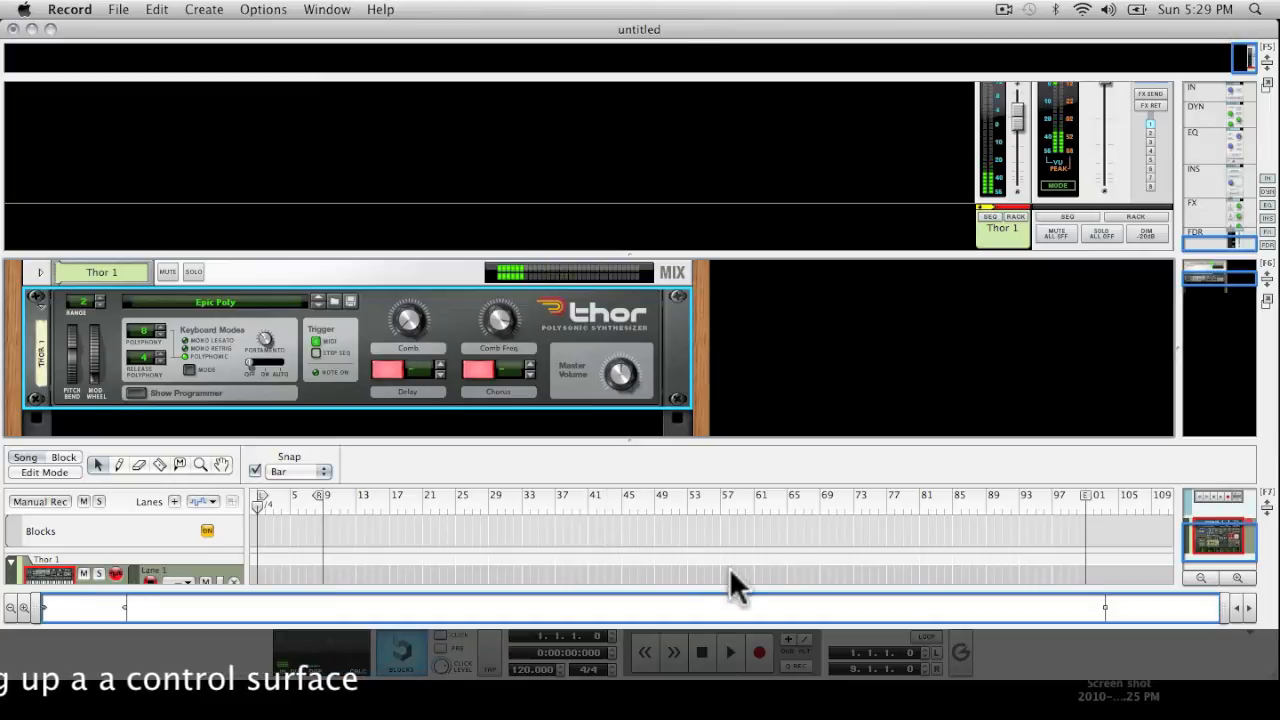